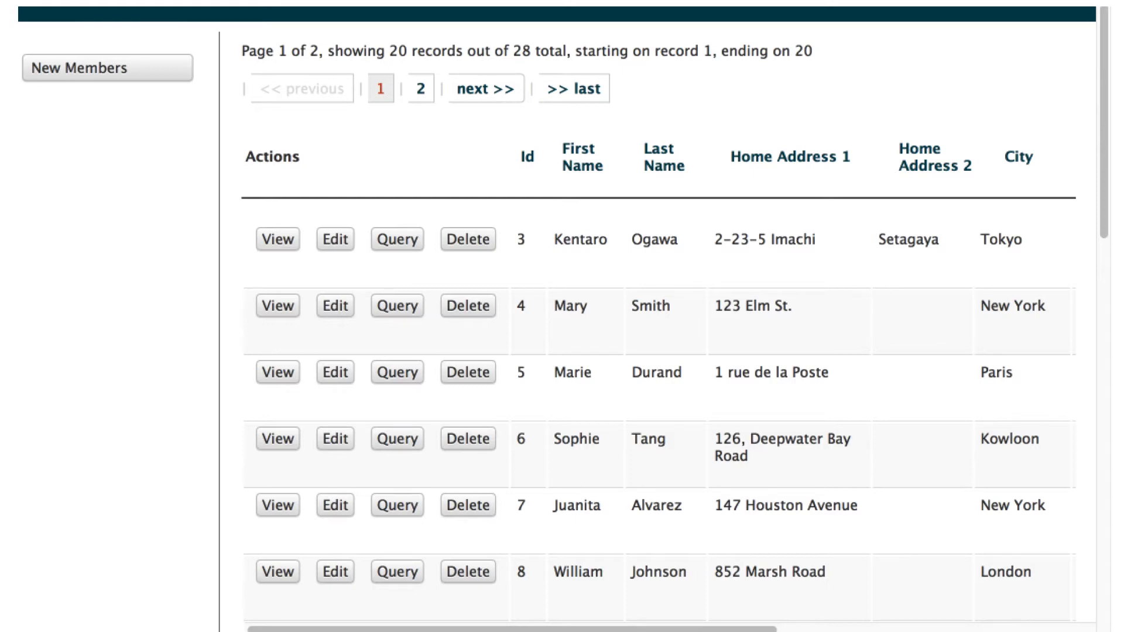
pyautogui.click(276, 239)
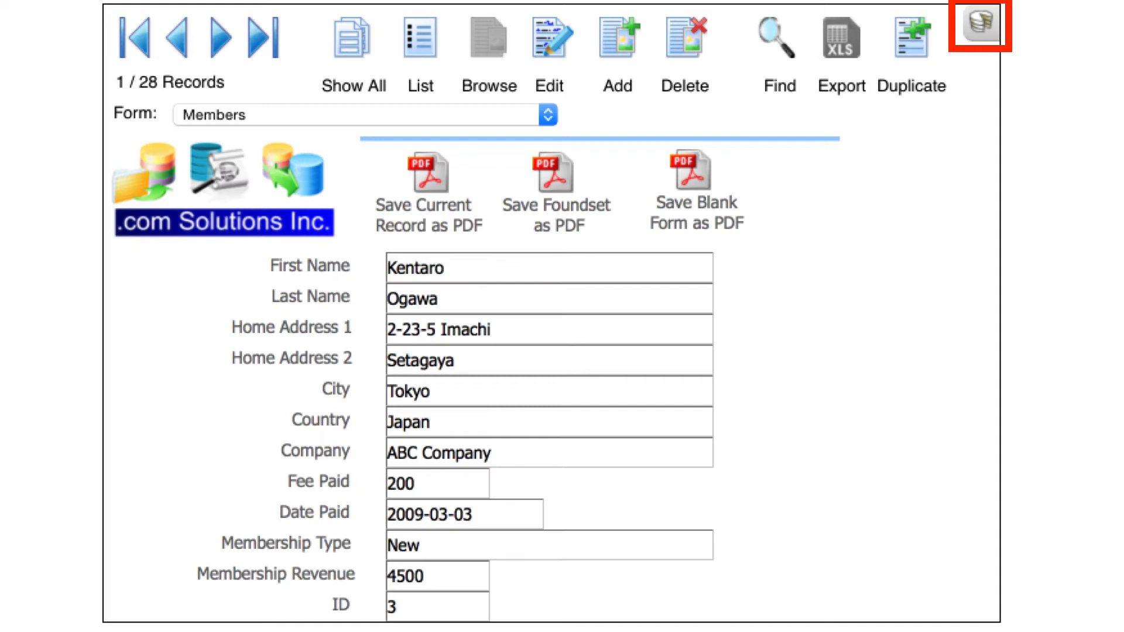
# Step: Run a Find query that returns the 4-record found set (Smith, Durand, Cannon, Virtanen)
pyautogui.click(979, 33)
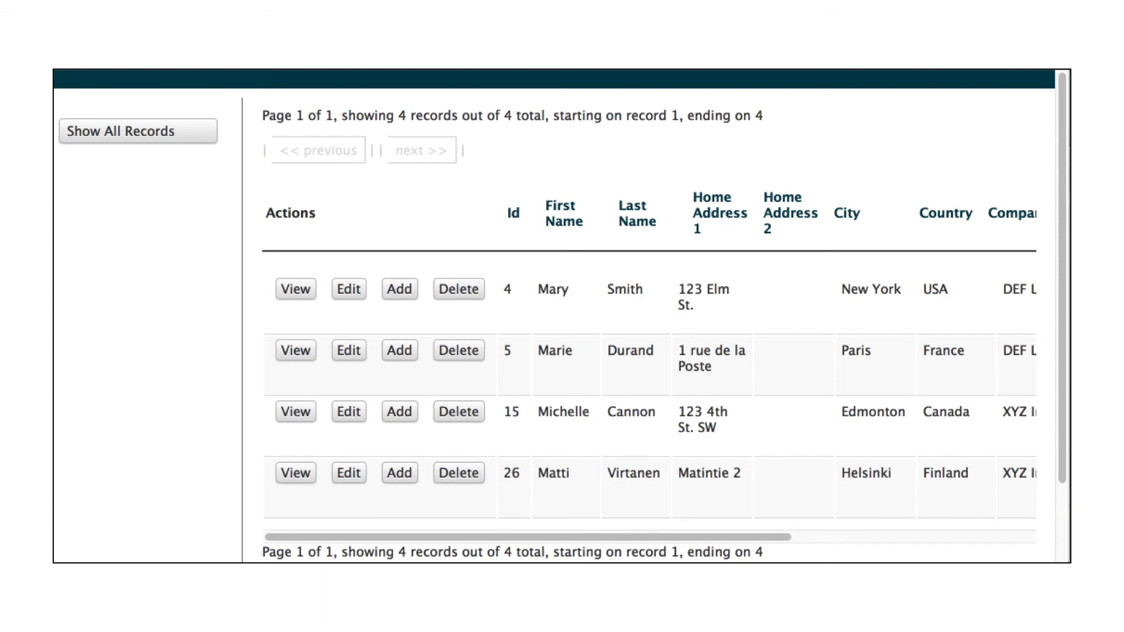
# Step: View member 4, the New York DEF Ltd. member, as the first of the 4 found records
pyautogui.click(295, 290)
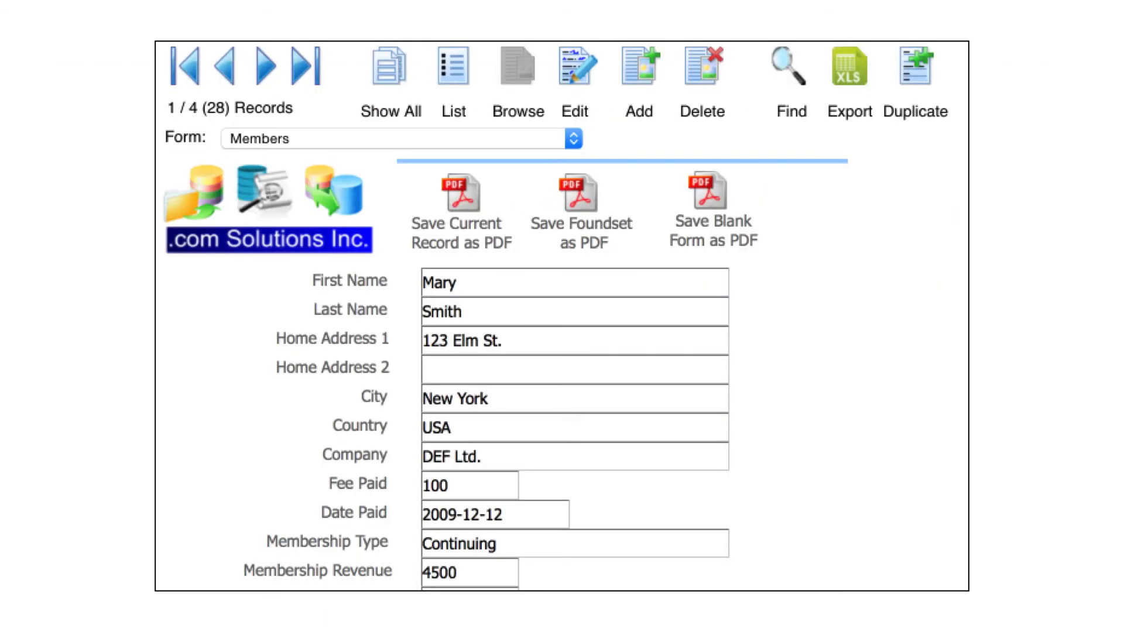